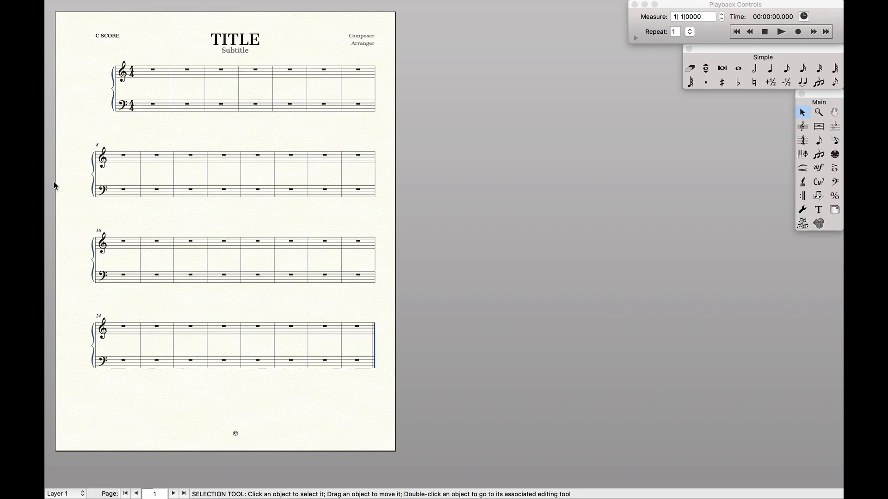
mouse_move(210, 62)
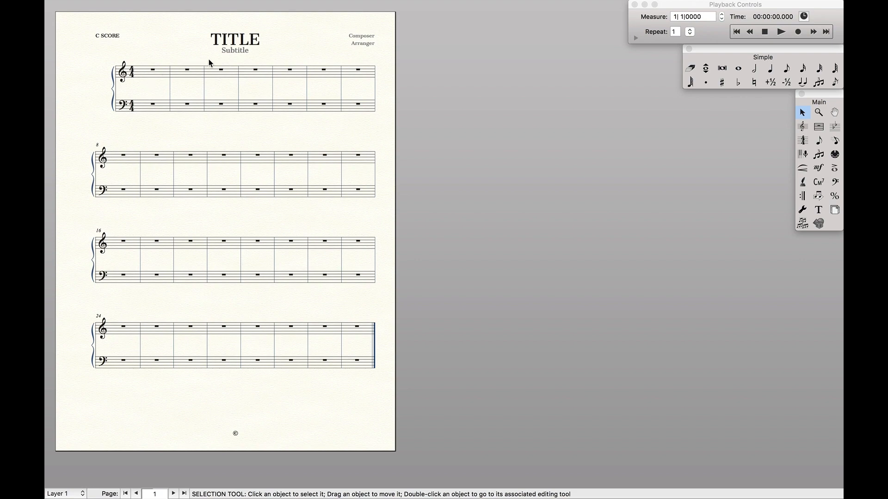
mouse_move(329, 118)
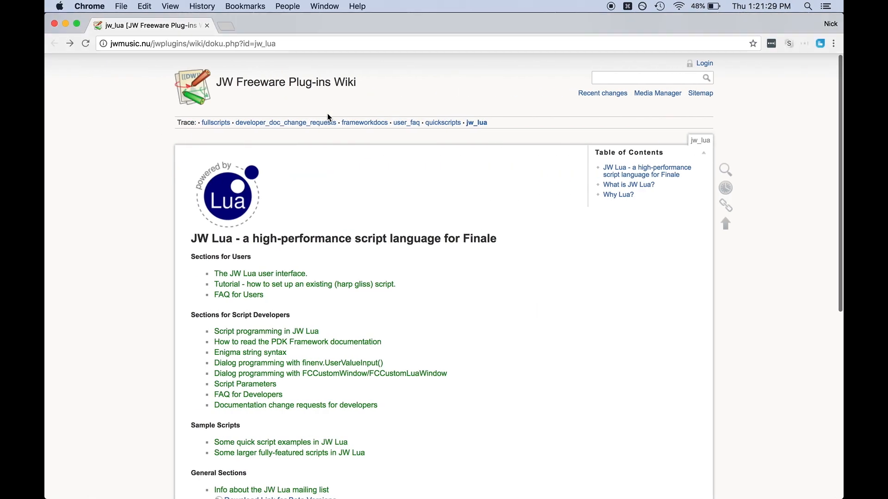
Step: Scroll down the JW Lua wiki documentation page in Chrome before returning to Finale
scroll(down, 3)
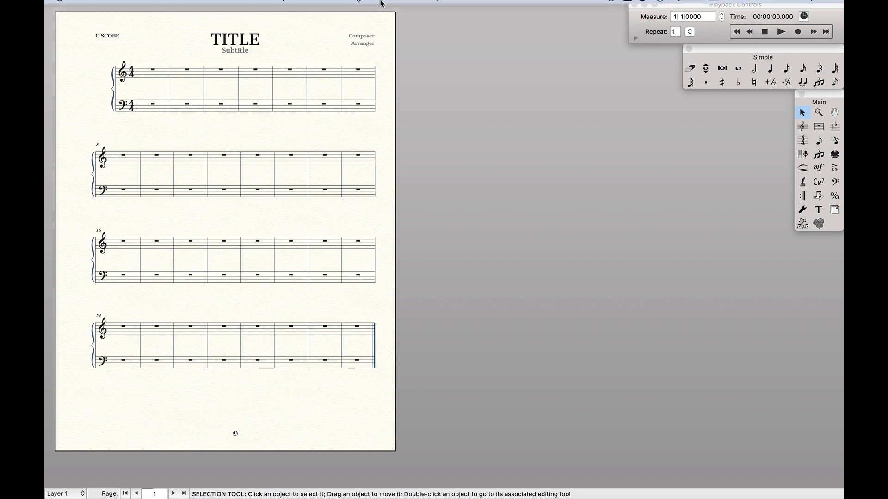
Step: Bring up the JW Lua window on its Development tab showing the untitled staff-swapping script
click(359, 7)
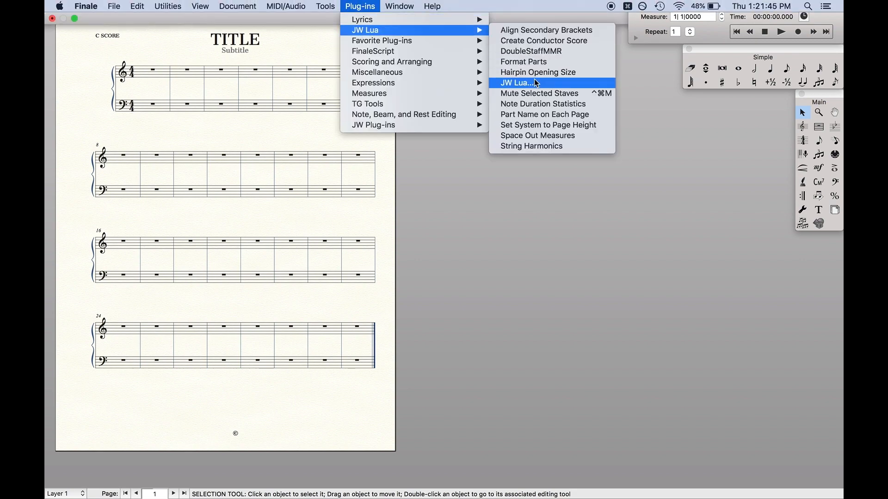
click(516, 82)
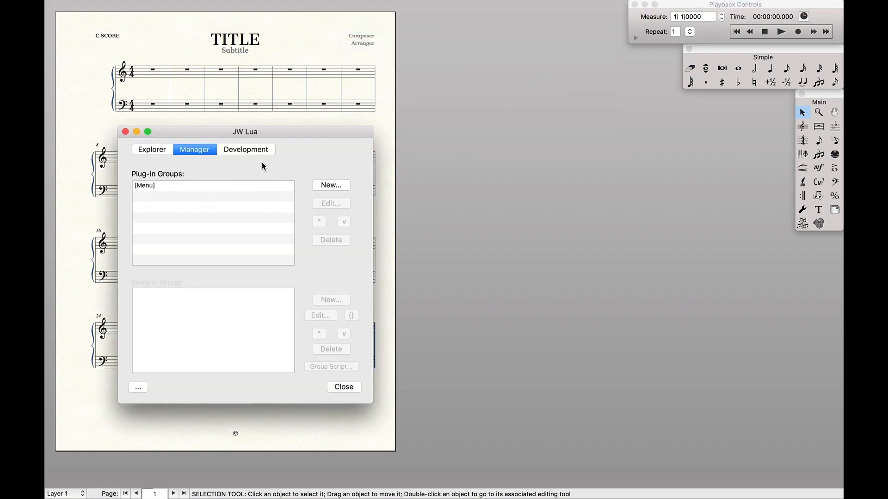
click(246, 149)
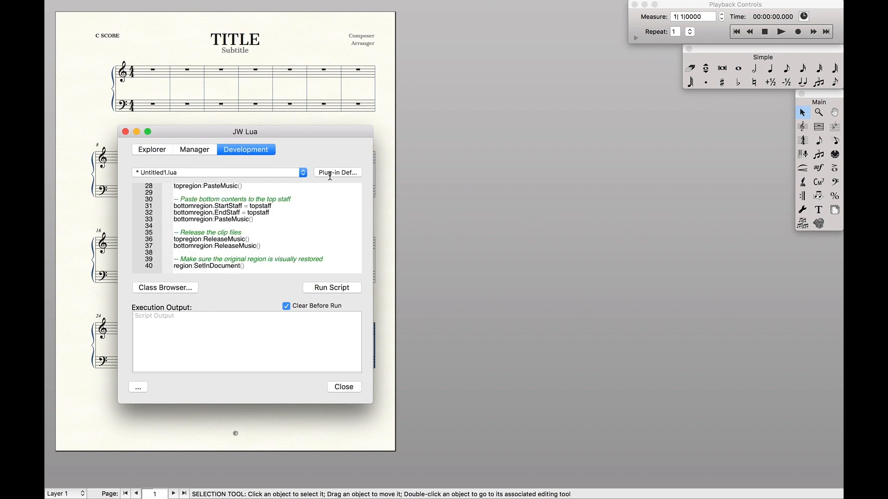
Step: In the plug-in definition, set Plug-in Name and Undo Text to 'Swap Staves'
click(336, 172)
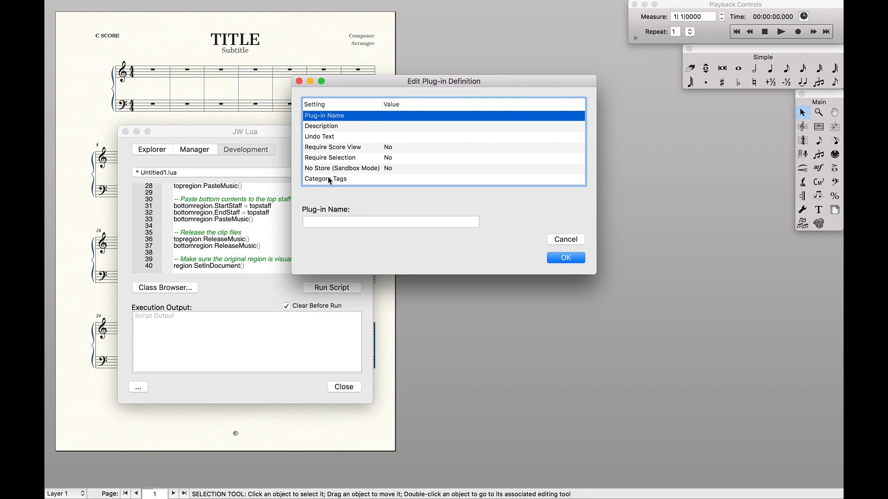
click(360, 7)
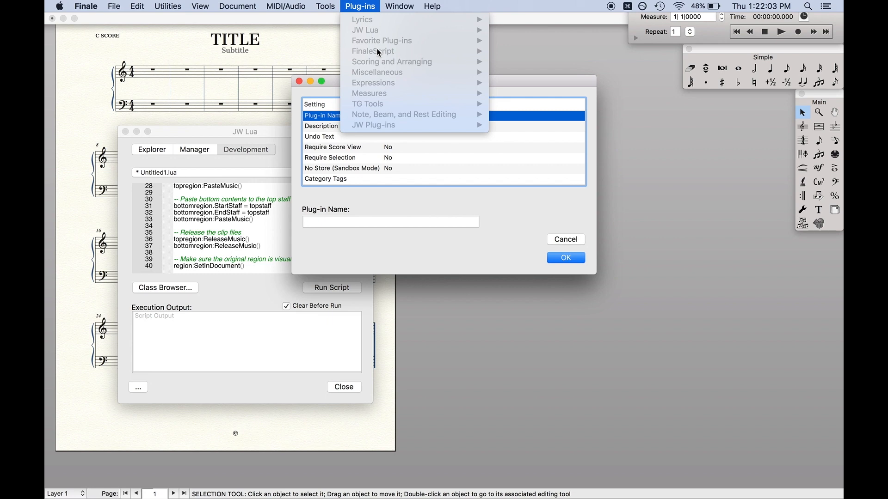
mouse_move(411, 198)
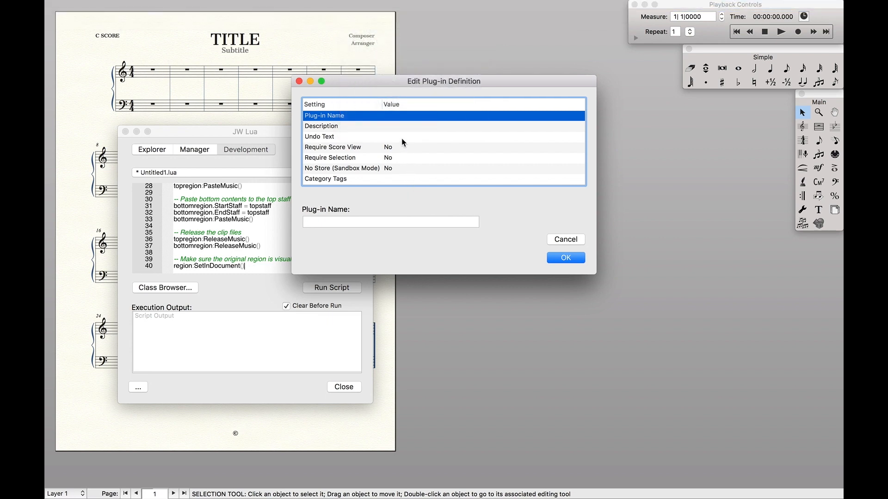
mouse_move(394, 141)
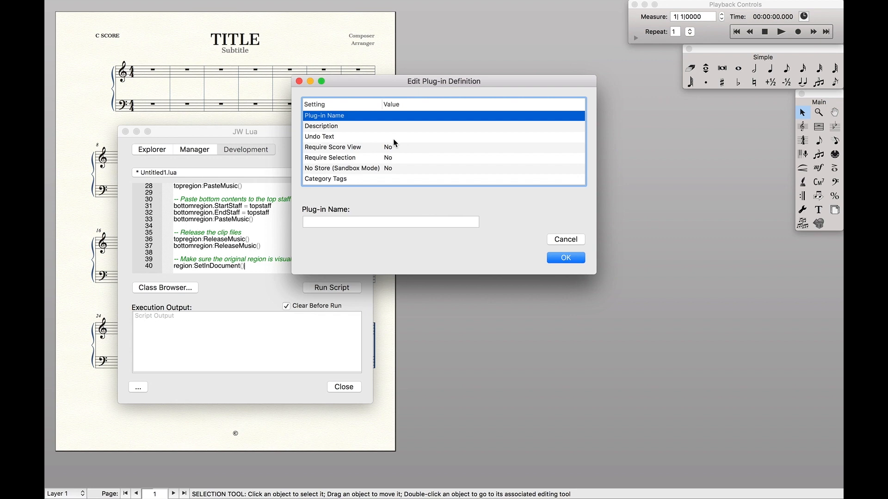
click(137, 6)
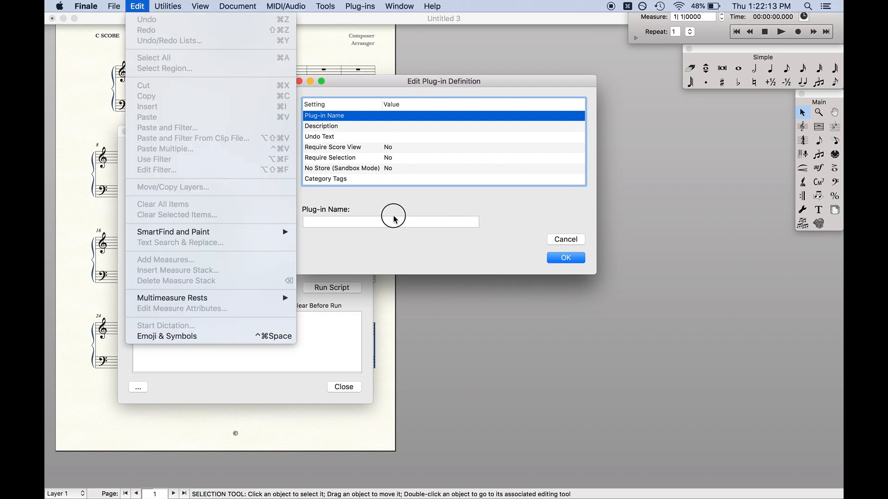
text(S)
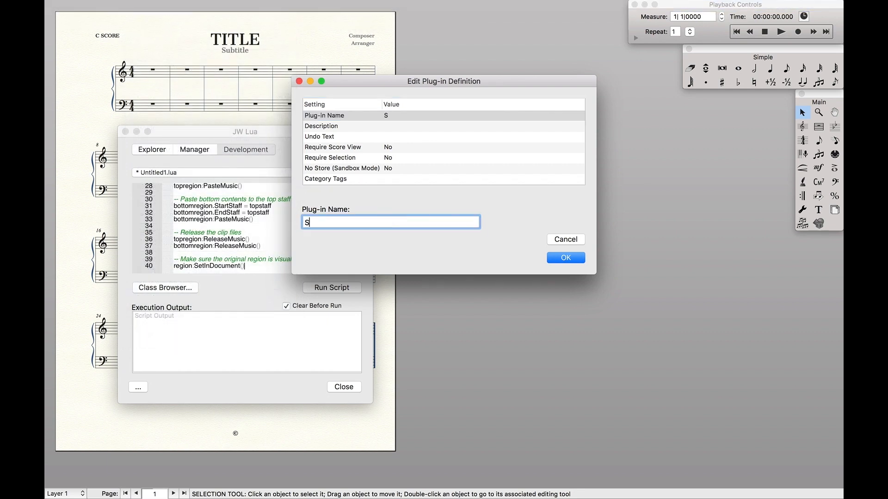
text(Swap Staves)
click(390, 222)
text(Stw)
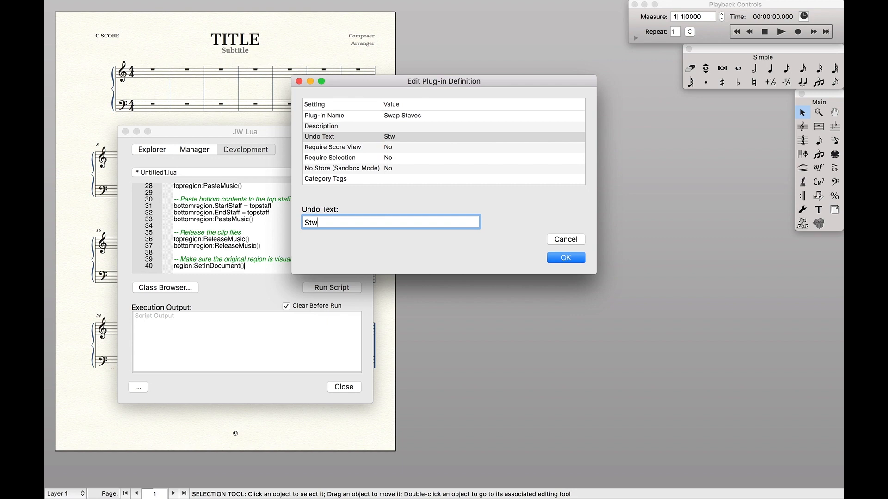
text(Swap Sta)
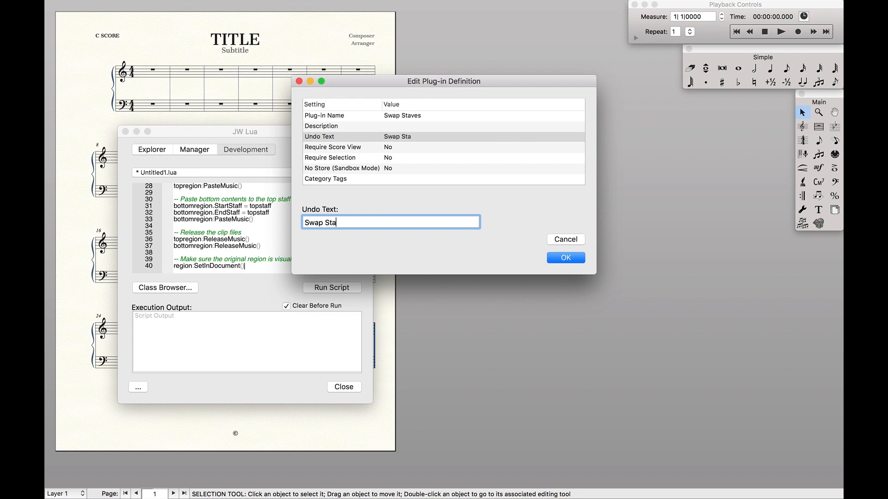
Step: Set Description to 'Swaps the top and bottom of the selected staves' and confirm the definition
click(321, 126)
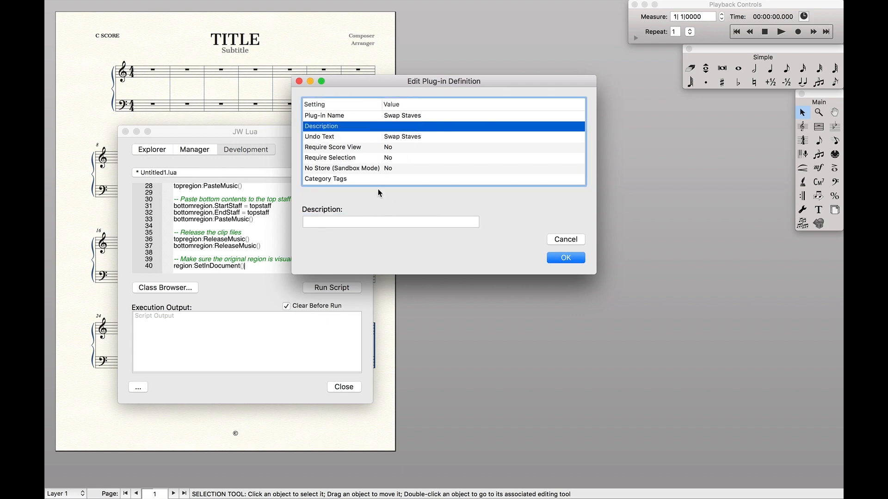
click(391, 221)
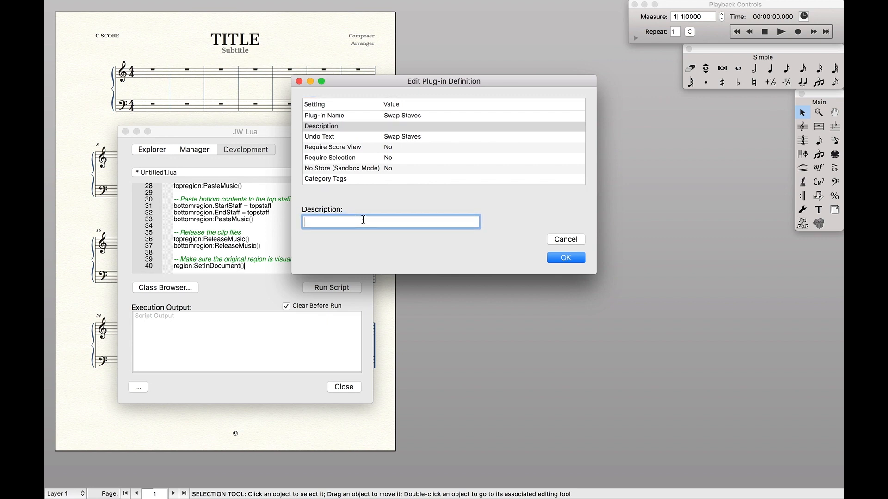
text(Swaps the)
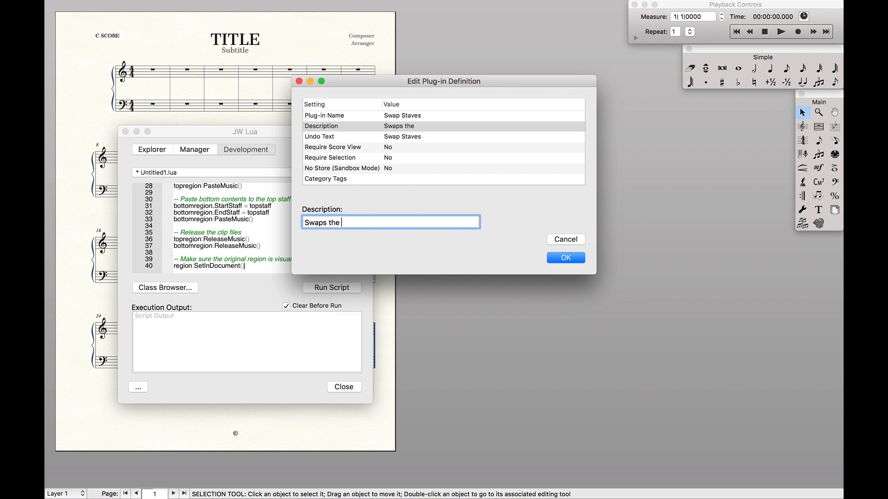
text(top and bottom of t)
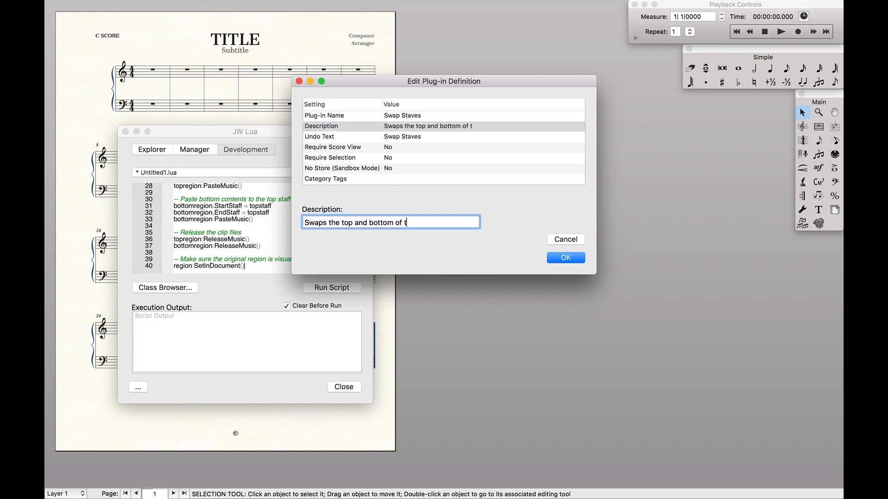
text(he selected)
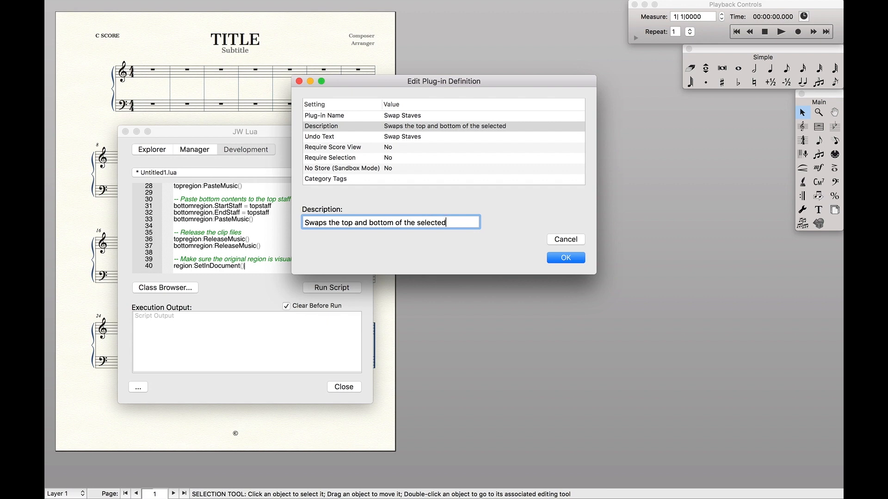
text(stav)
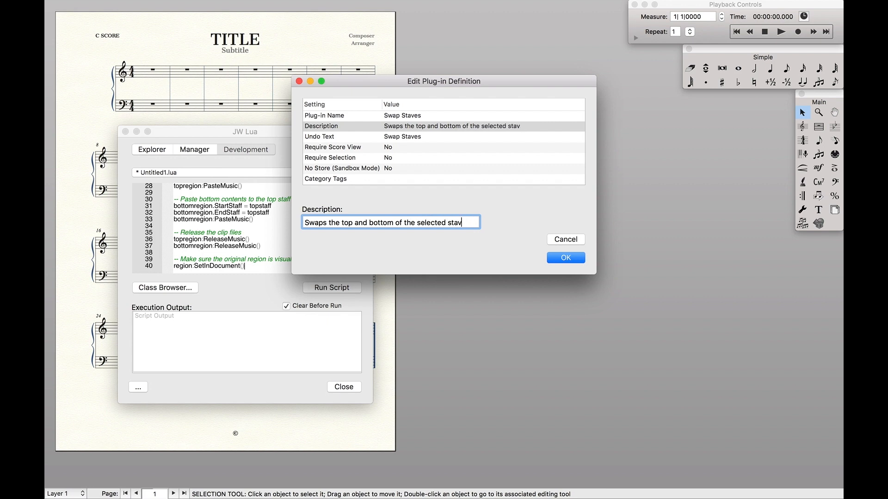
click(564, 258)
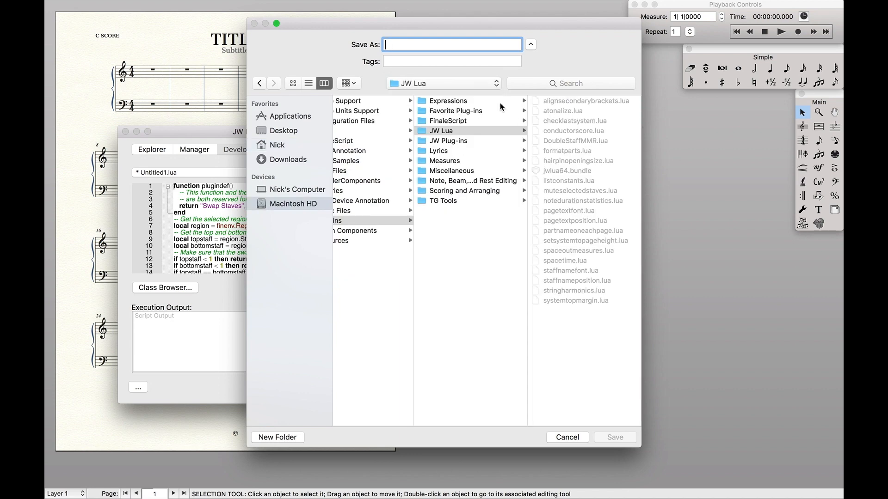
Step: Save the script as swapstaves.lua in the JW Lua plug-ins folder
text(swapstaves.lua)
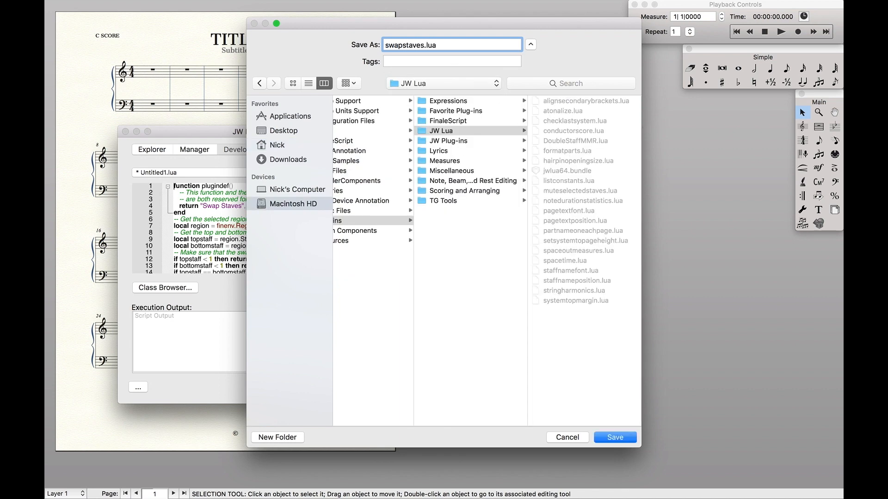
mouse_move(592, 361)
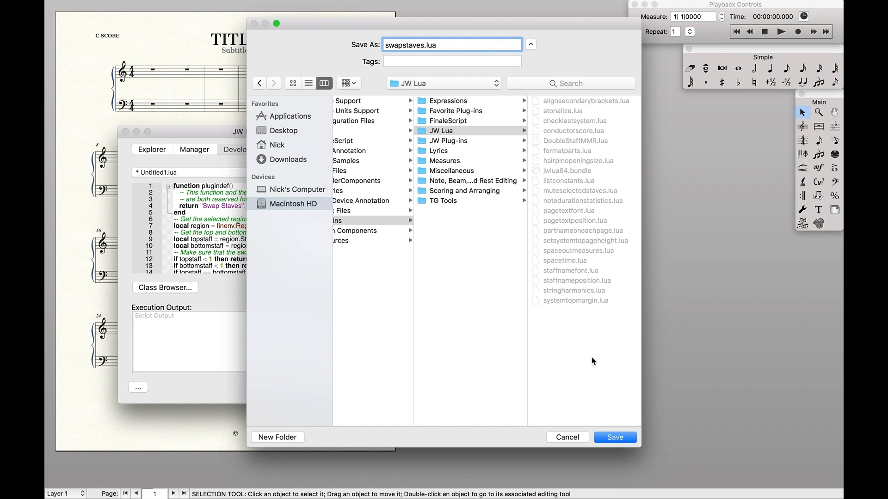
click(614, 437)
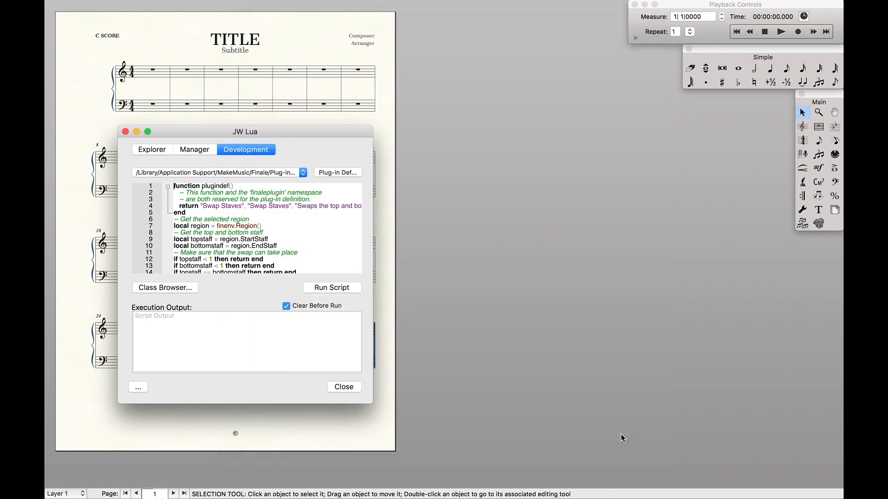
Step: In the Manager, add swapstaves.lua to the [Menu] plug-in group, acknowledge the restart notice and close JW Lua
click(194, 149)
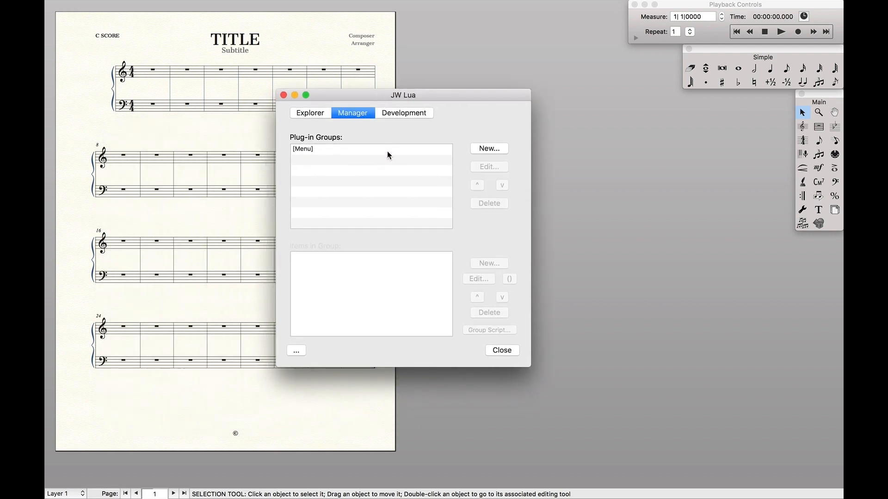
click(370, 148)
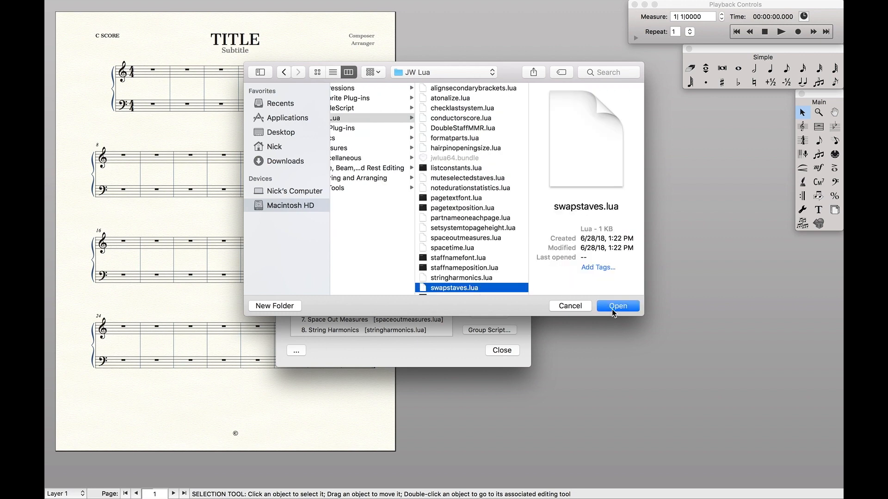
click(617, 307)
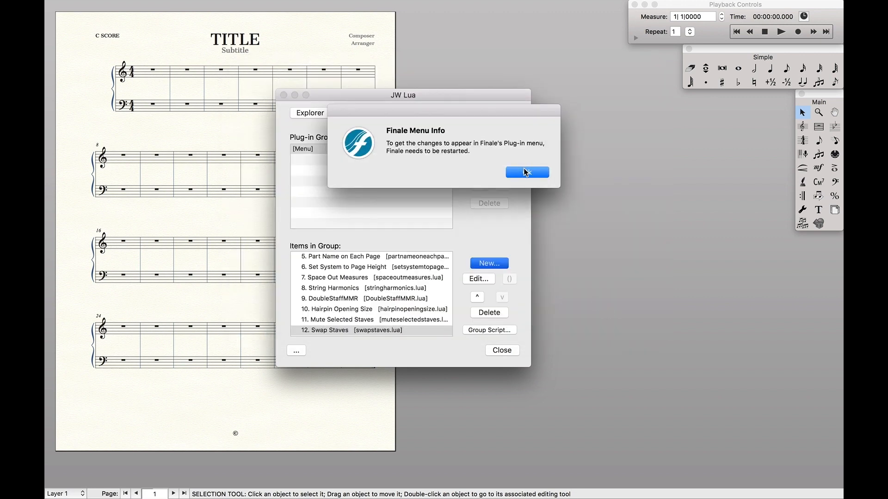
click(526, 172)
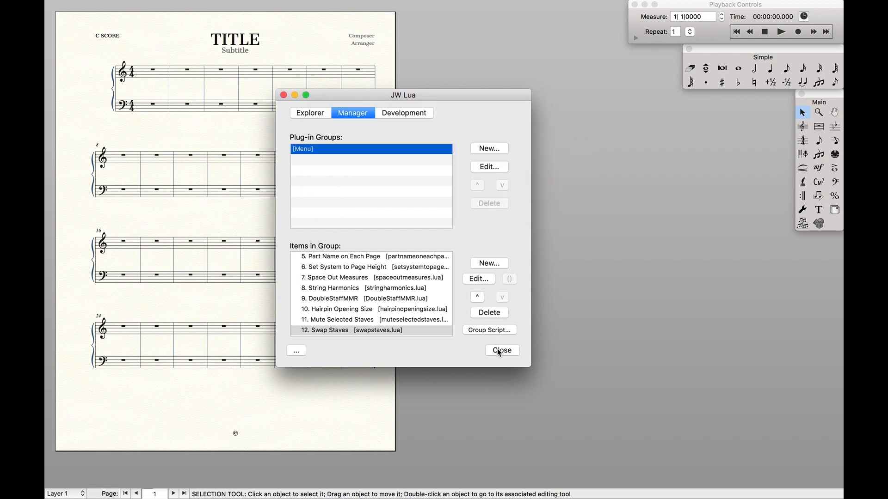
click(500, 350)
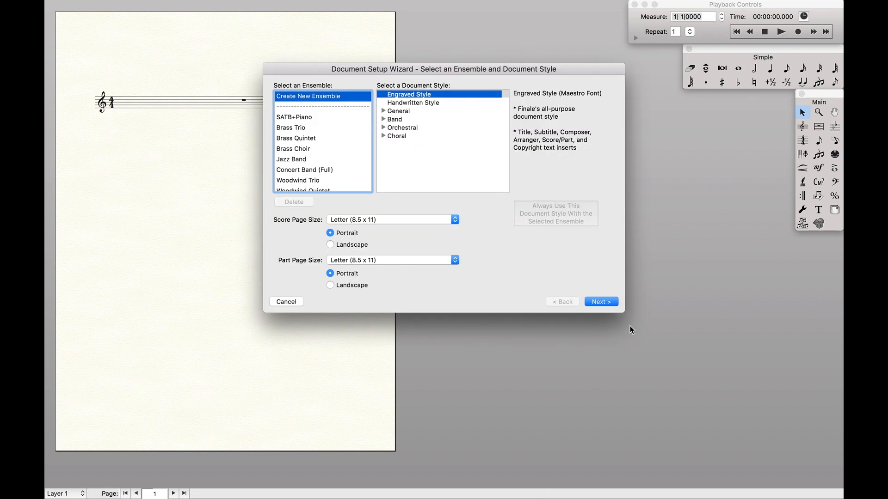
Step: Add a Grand Staff in the Document Setup Wizard and finish creating the new untitled score
click(600, 301)
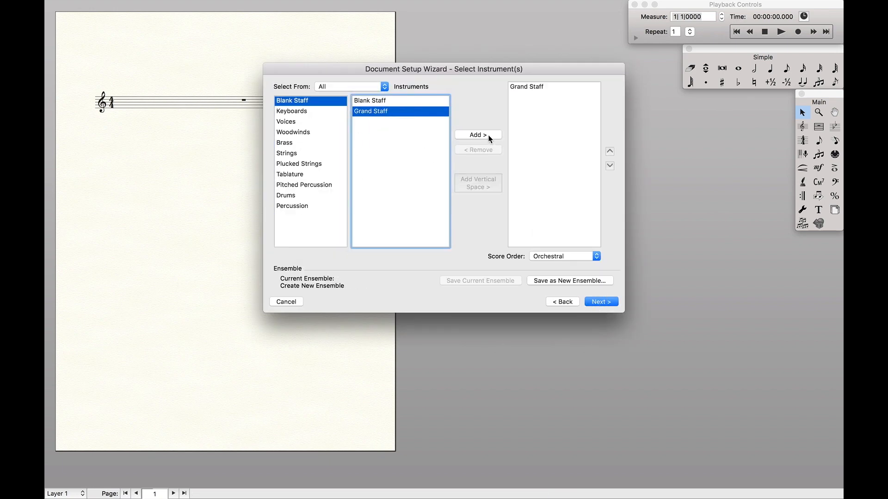
click(600, 301)
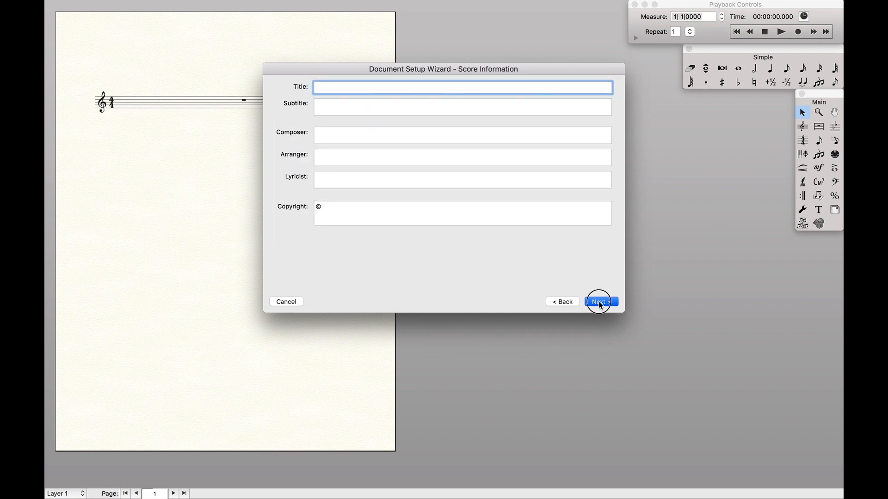
click(599, 302)
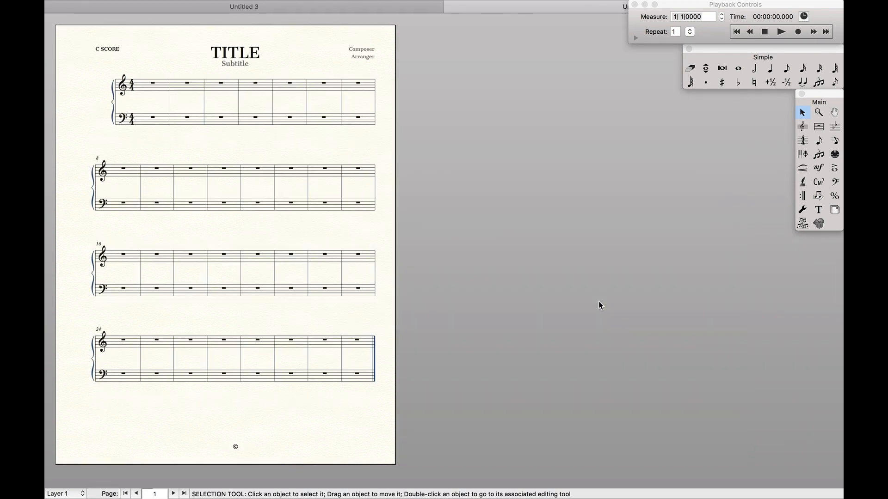
click(359, 7)
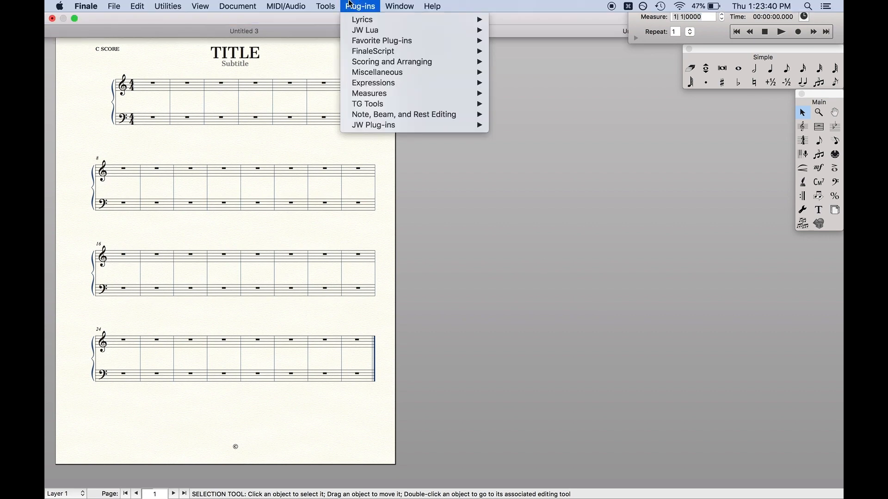
mouse_move(365, 30)
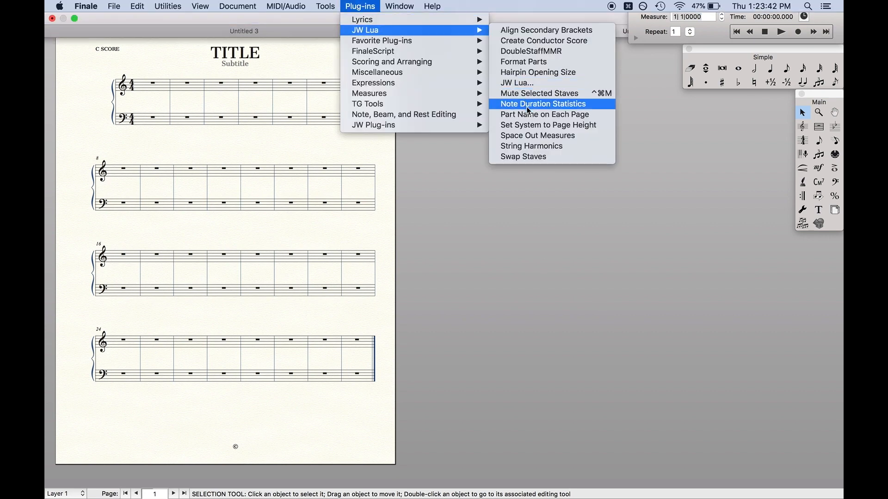
mouse_move(535, 160)
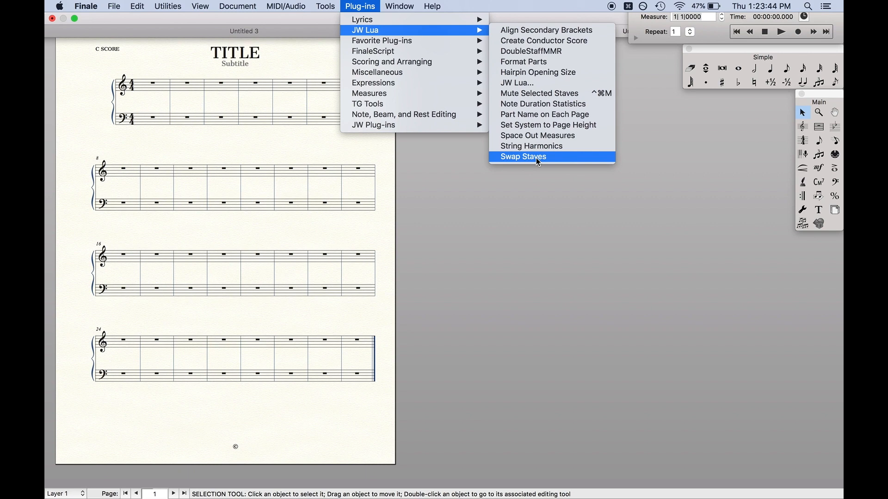
click(522, 156)
text(sy)
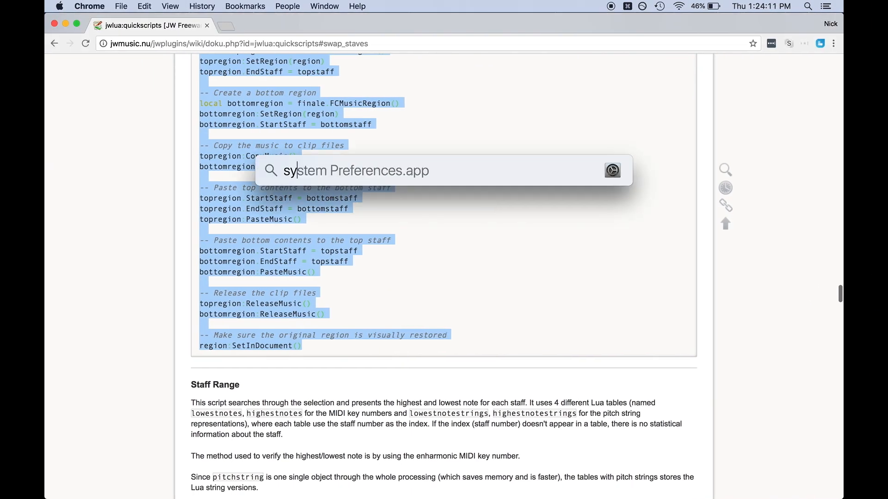
Step: In Keyboard > App Shortcuts, add a Finale 2014.5 shortcut with Menu Title 'Swap Staves' ready to record its keys
text(keyboard)
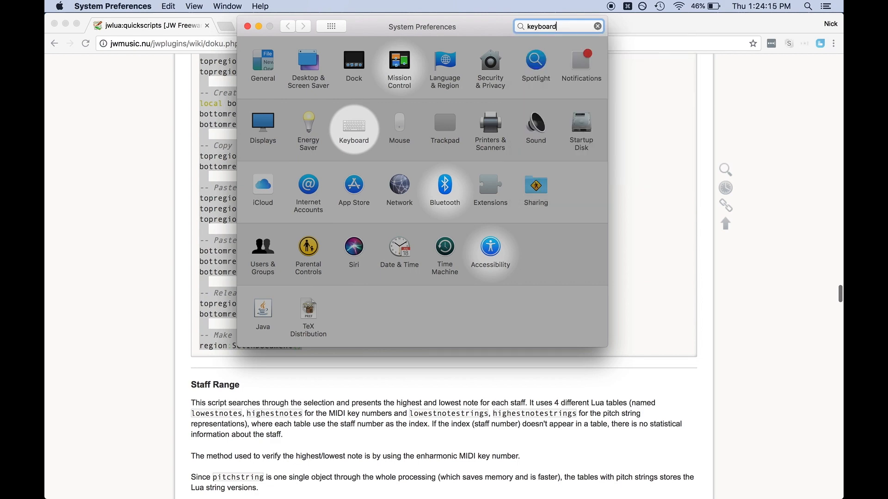
click(353, 123)
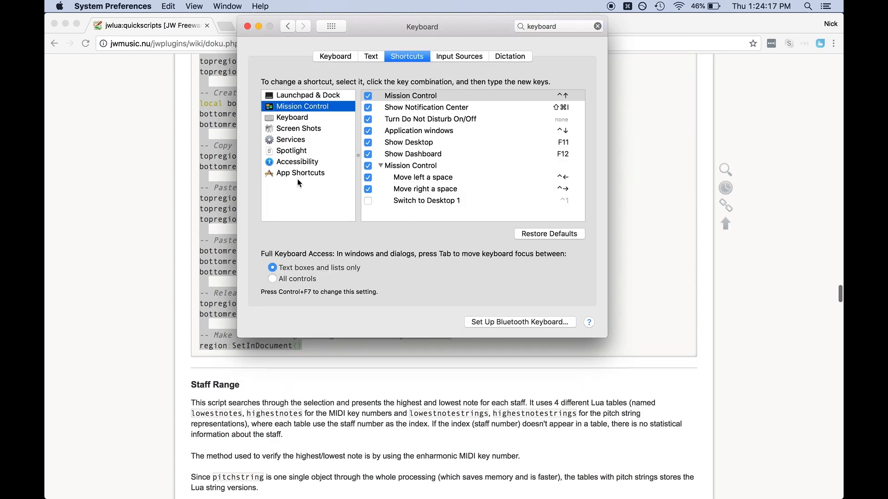
click(300, 172)
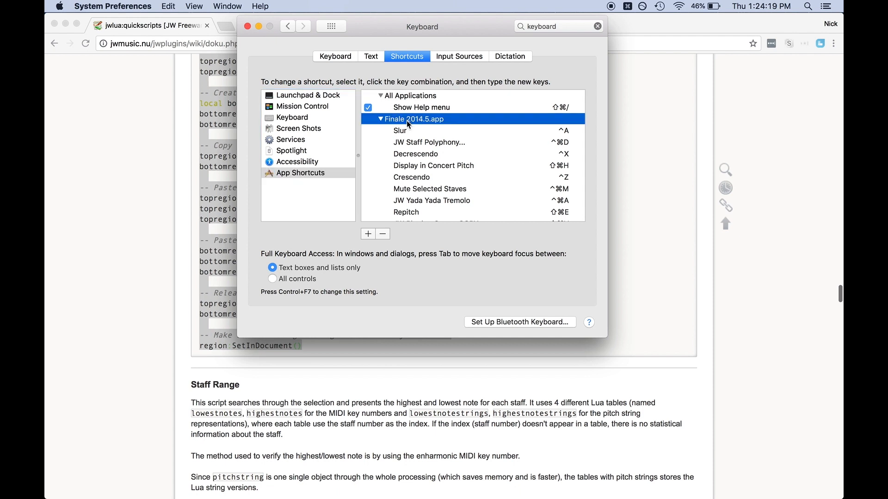
click(367, 234)
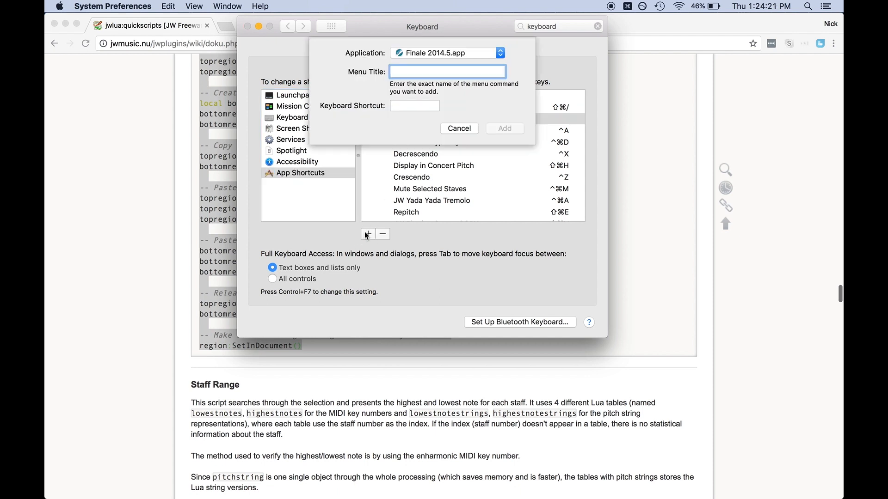
text(Swap Staves)
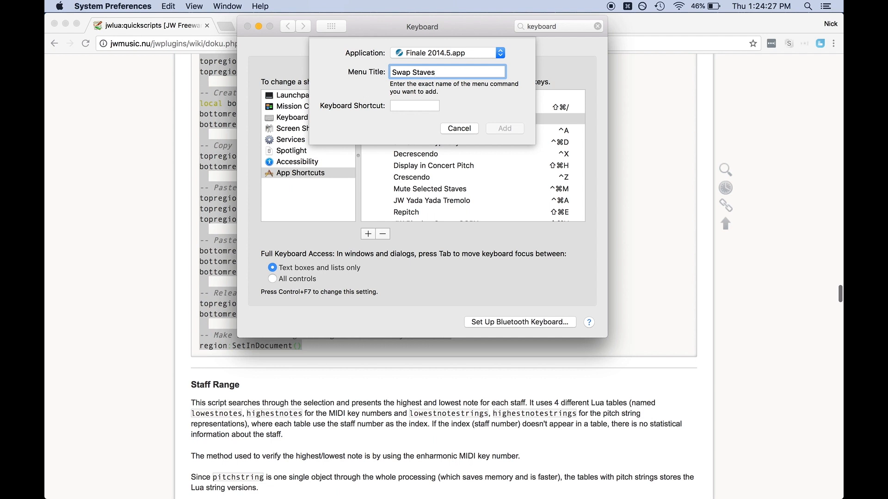
click(414, 105)
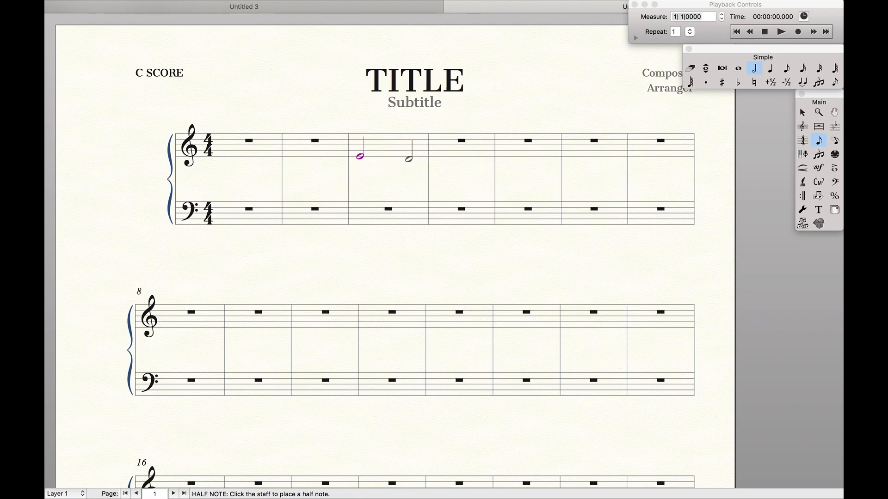
Step: Enter a half note in treble measure 3, then browse Score Manager's Add Instrument categories
click(360, 204)
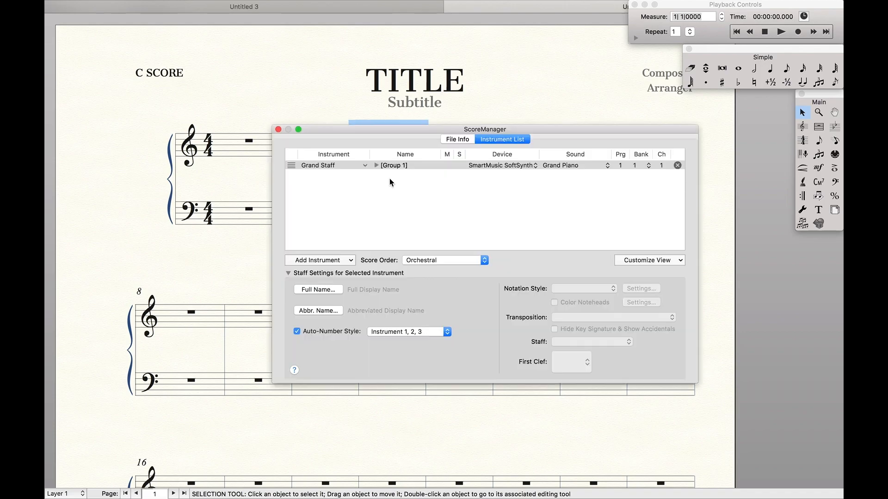
click(320, 260)
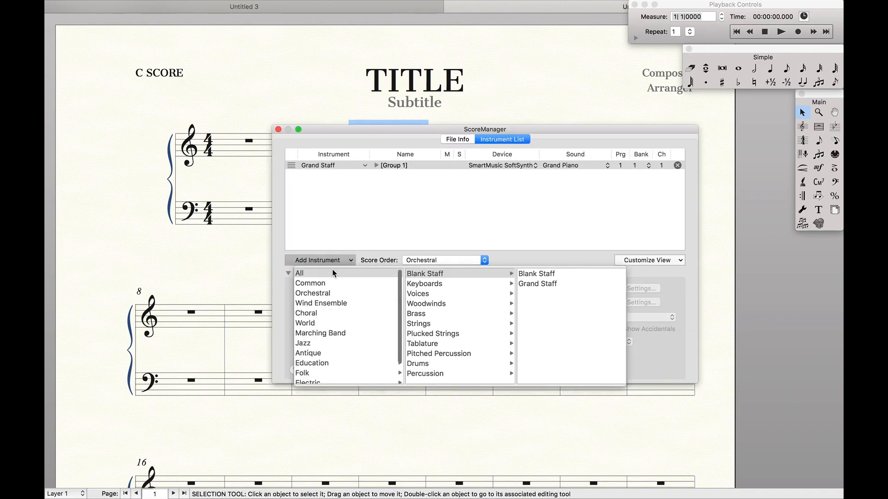